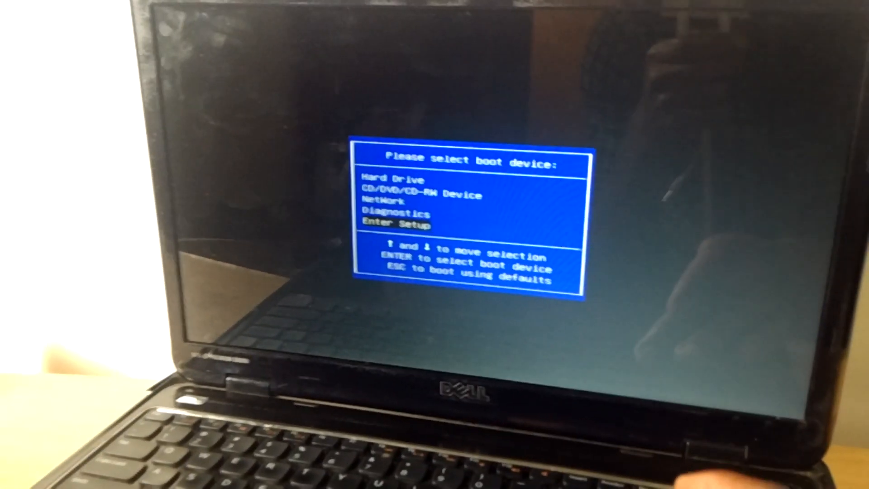
Enter BIOS setup, confirm USB Emulation is Enabled, then save with F10 and restart
key("enter")
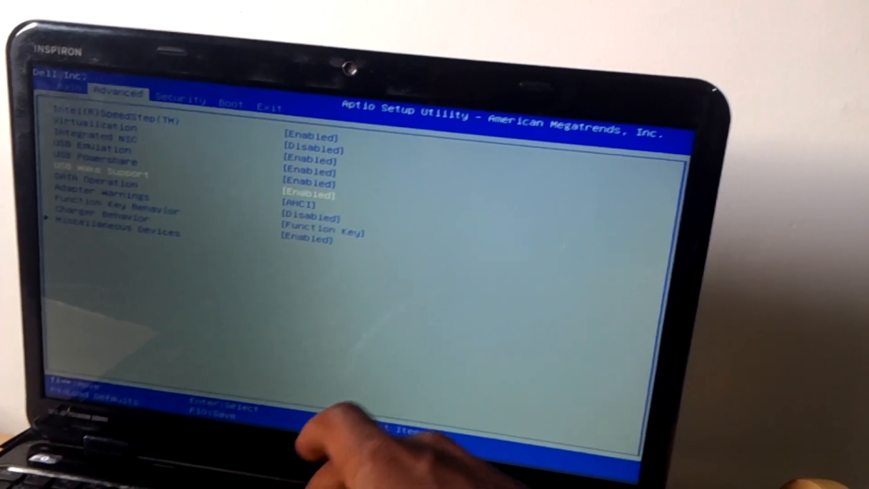
key("f10")
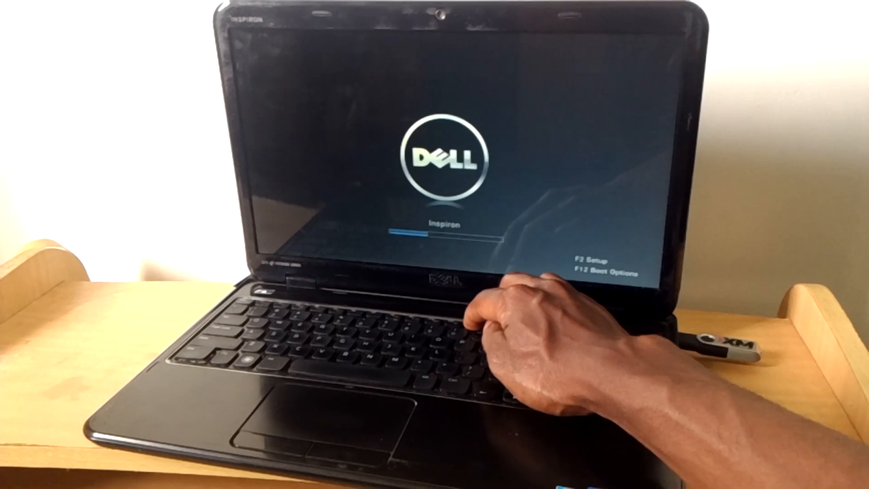
Bring up the F12 boot device menu during the Dell startup screen
key("f12")
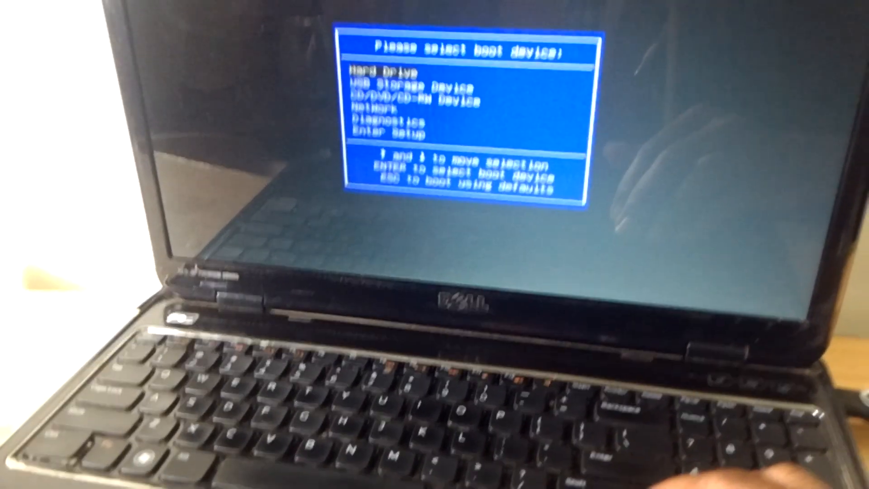
Highlight USB Storage Device in the boot device menu
key("Down")
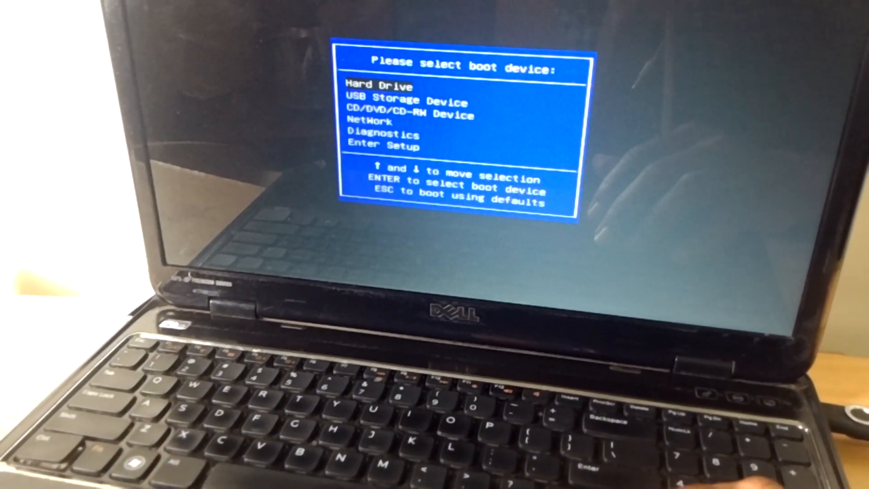
key("down")
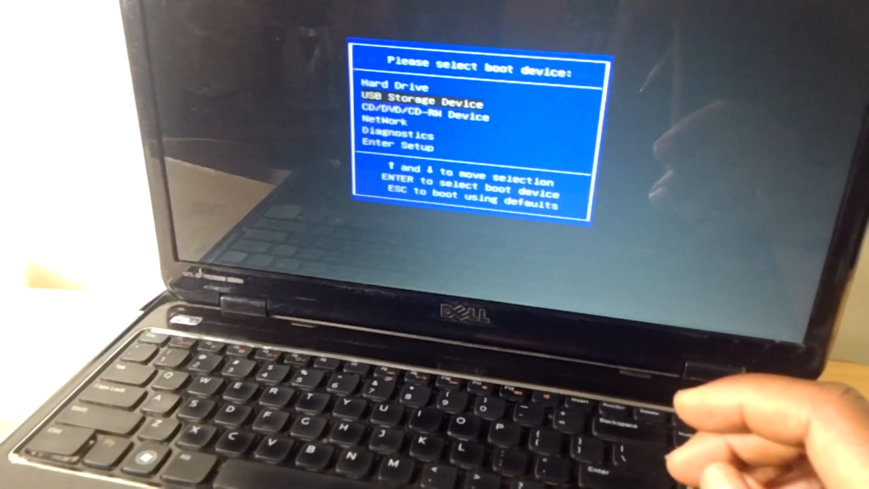